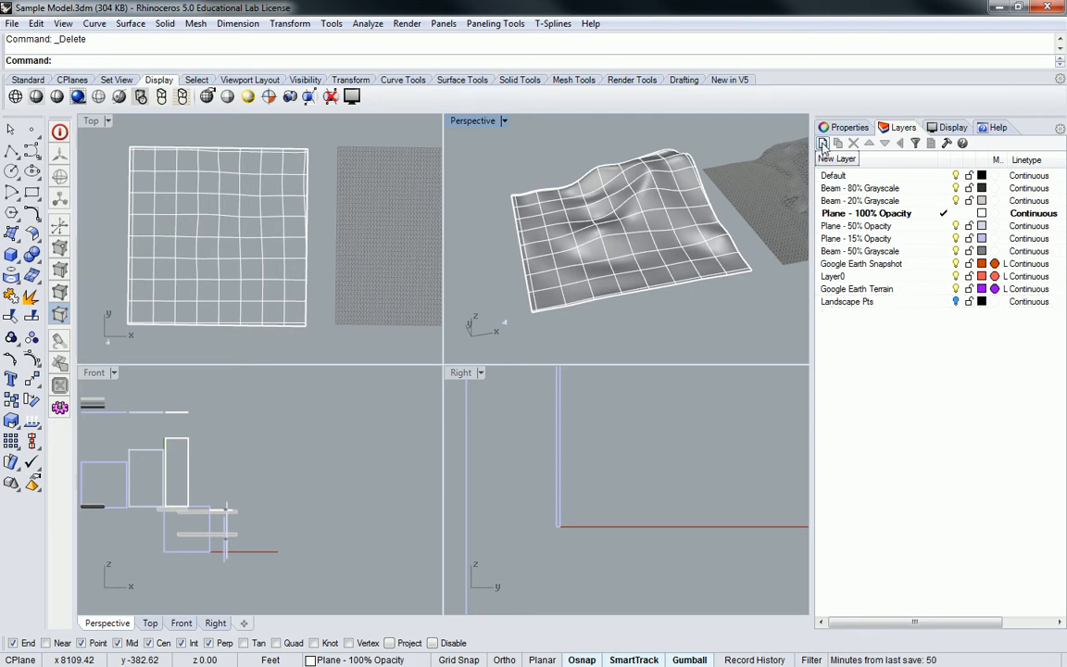
Add a new layer and name it 'Ocean' in the Layers panel.
left_click(823, 143)
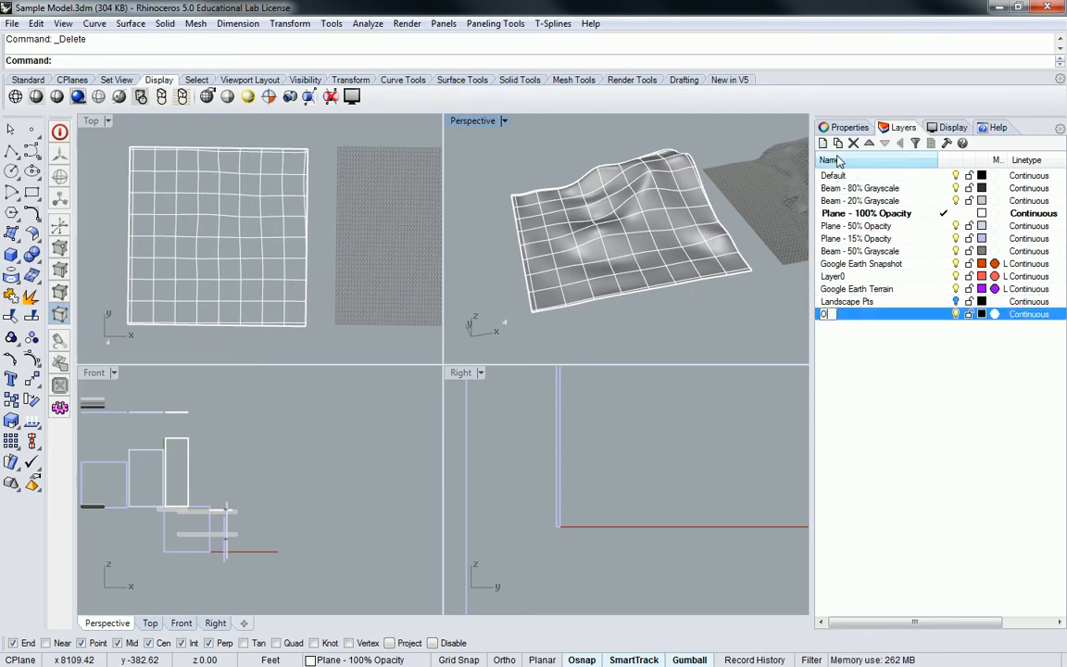
type("Ocean")
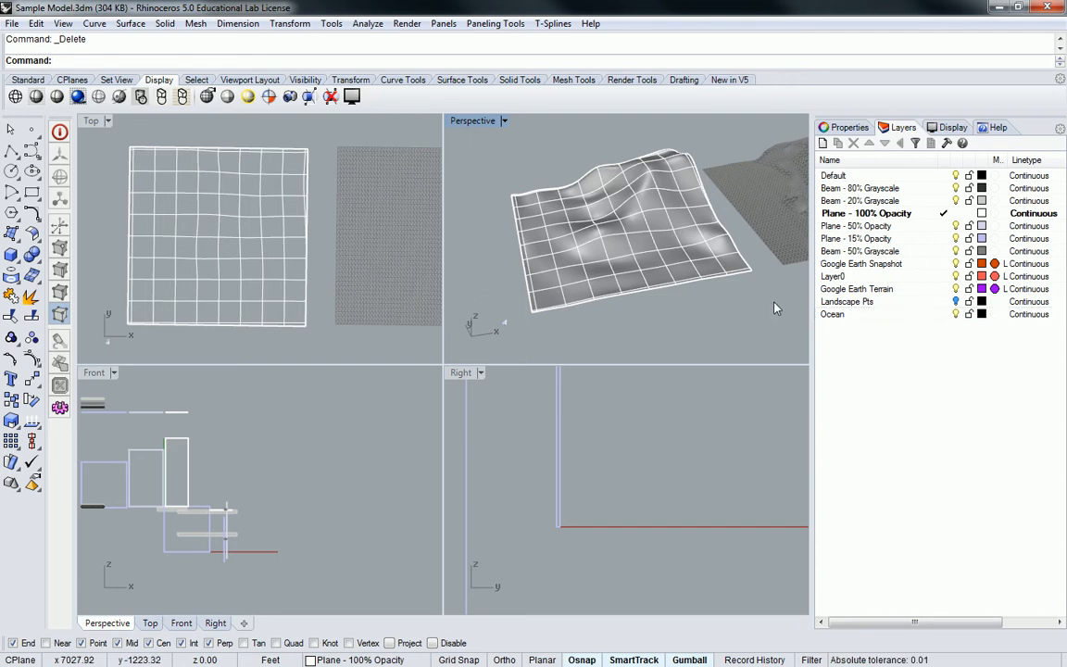
Change the Ocean layer's colour from black to cyan in Select Layer Color.
left_click(995, 314)
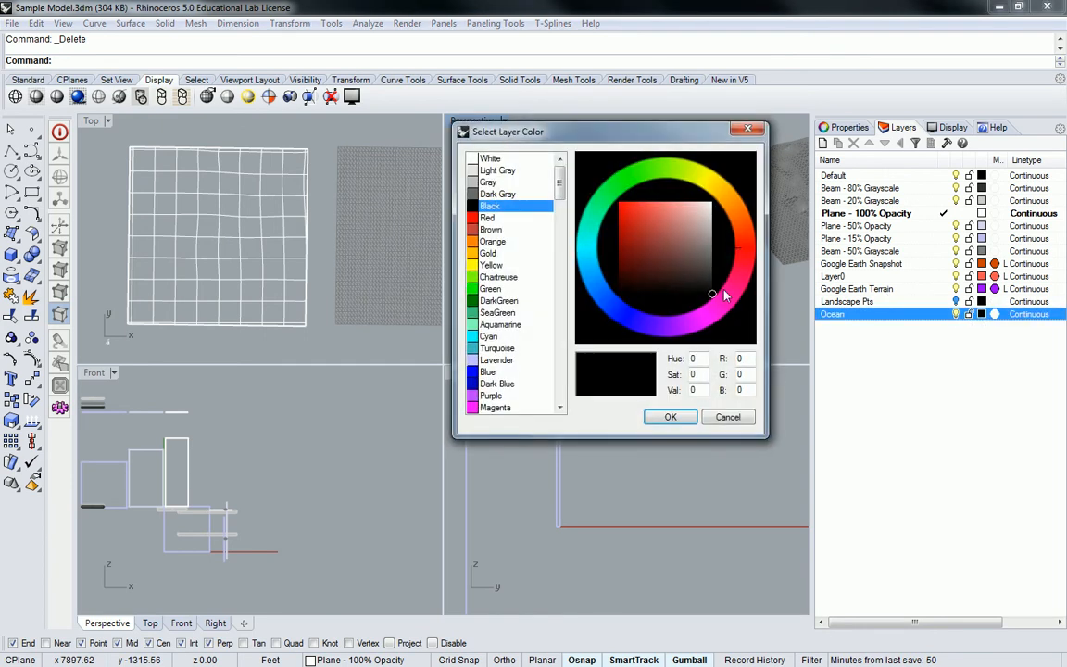
left_click(488, 336)
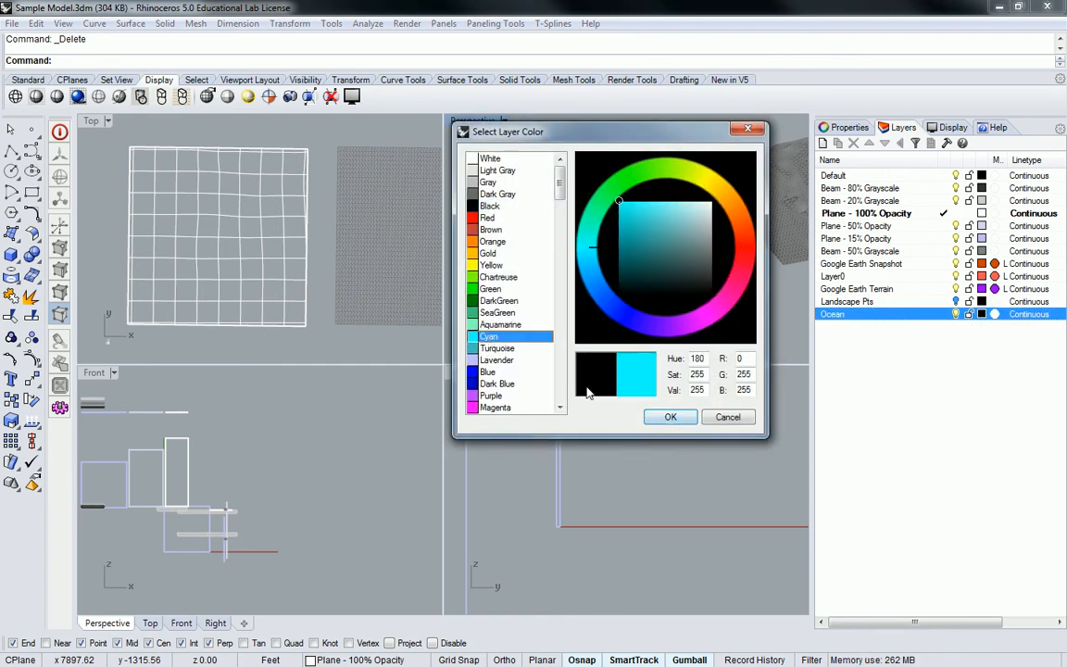
left_click(669, 416)
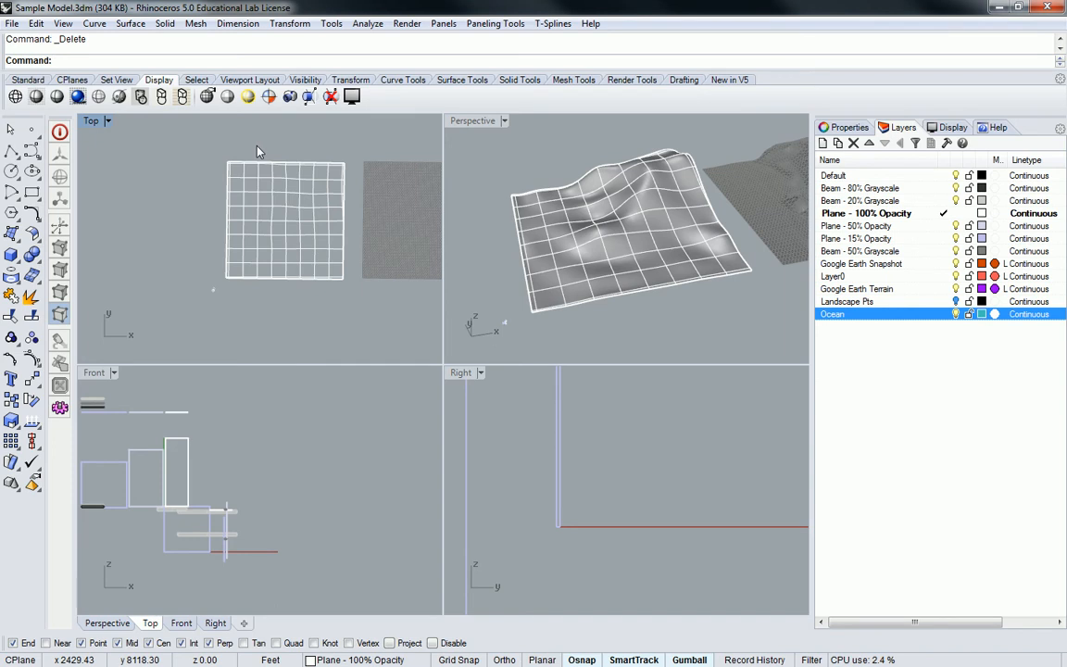
mouse_move(308, 158)
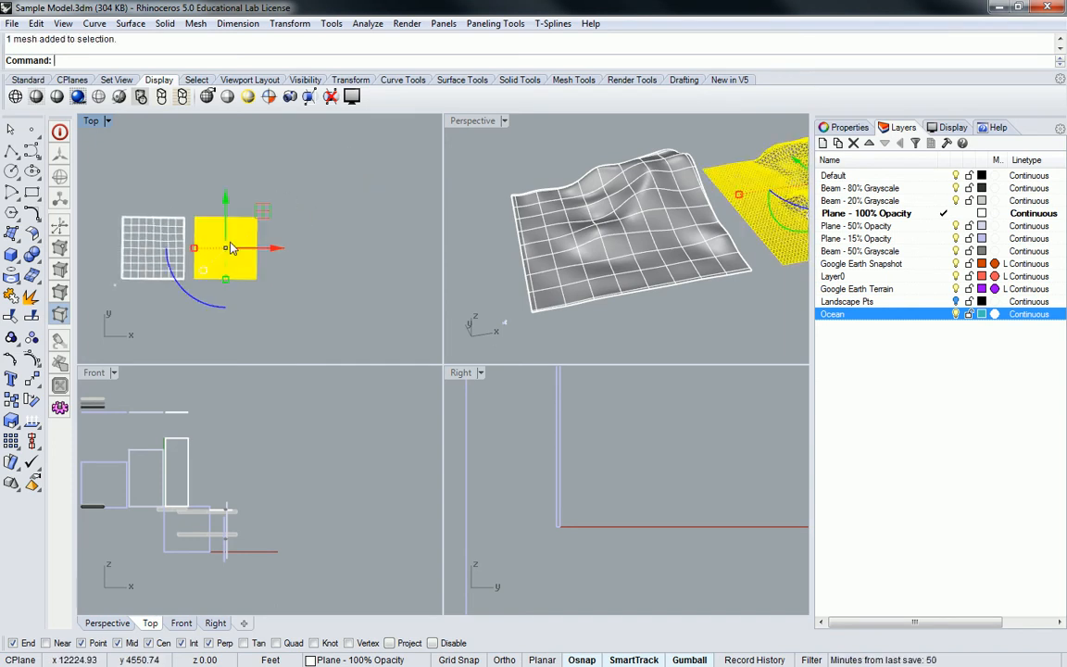
Delete the selected dense point mesh lying beside the terrain.
key("Delete")
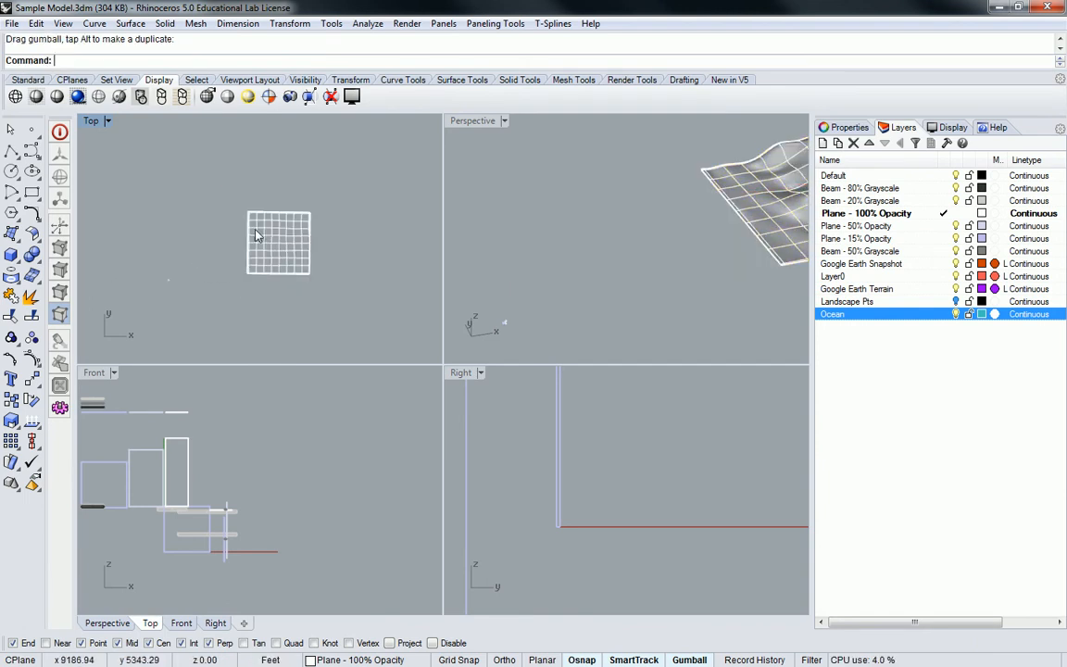
mouse_move(133, 158)
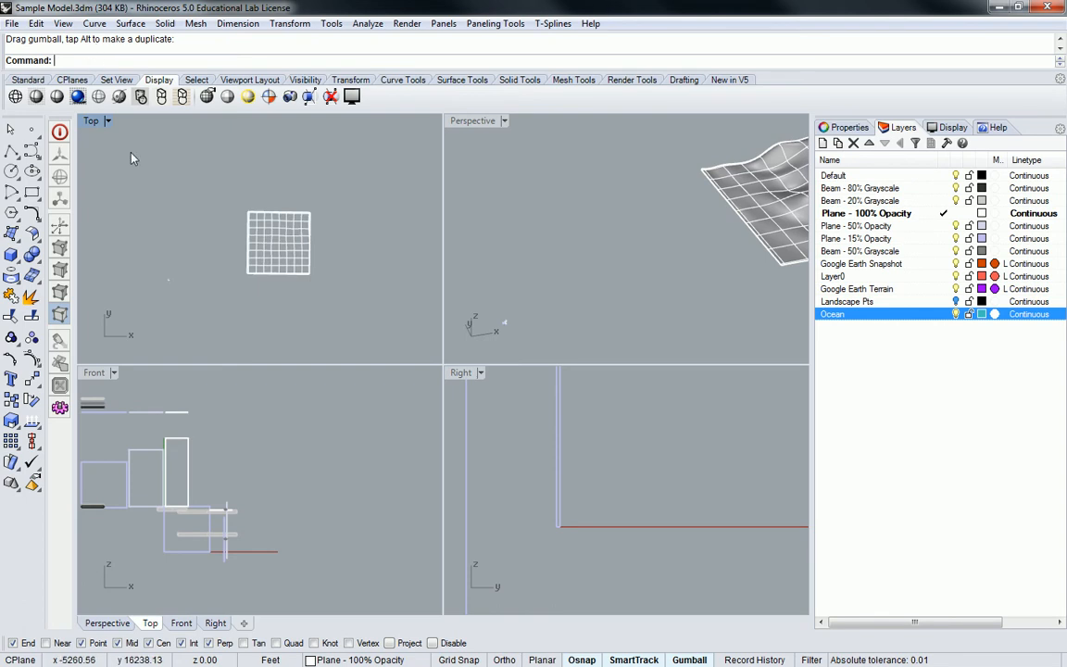
mouse_move(12, 234)
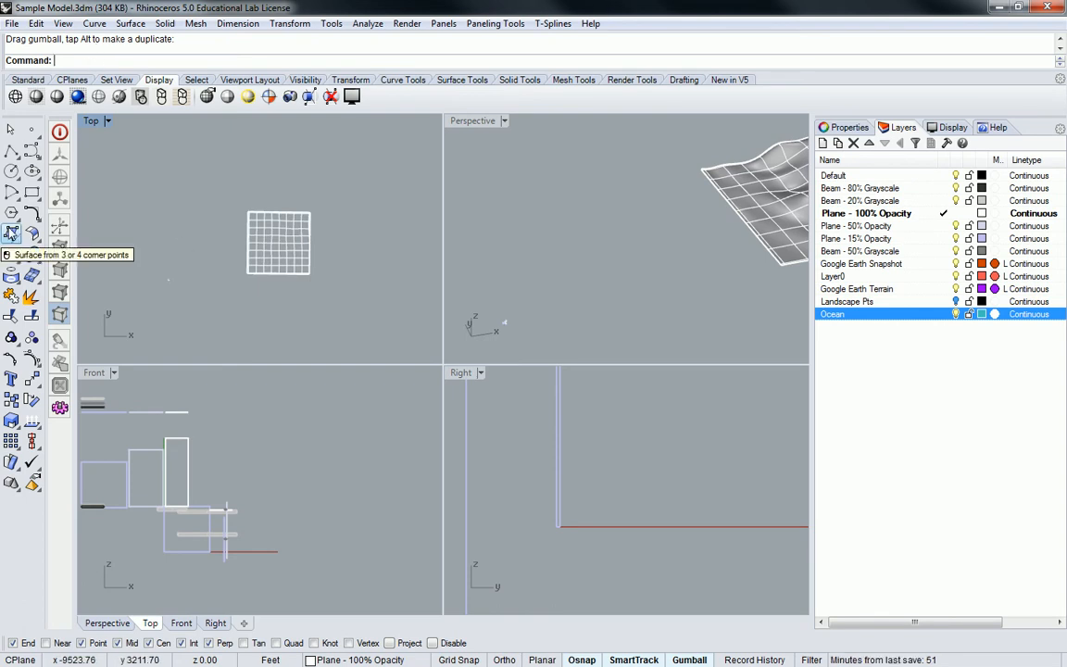
Draw a corner-point planar surface around the terrain in Top view for the ocean.
left_click(12, 235)
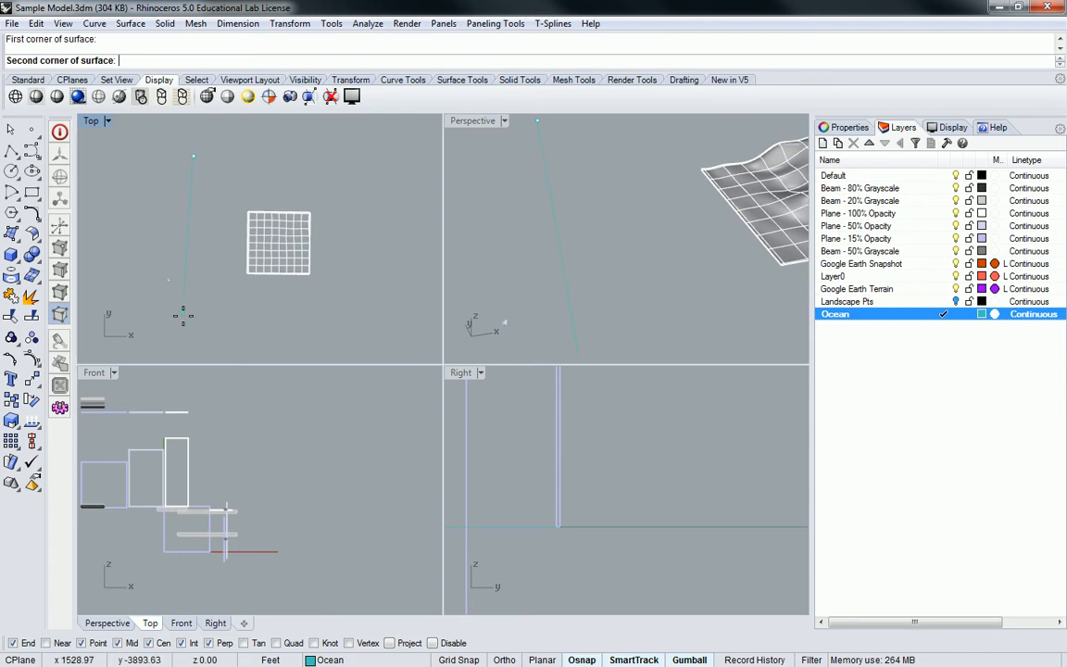
left_click(389, 347)
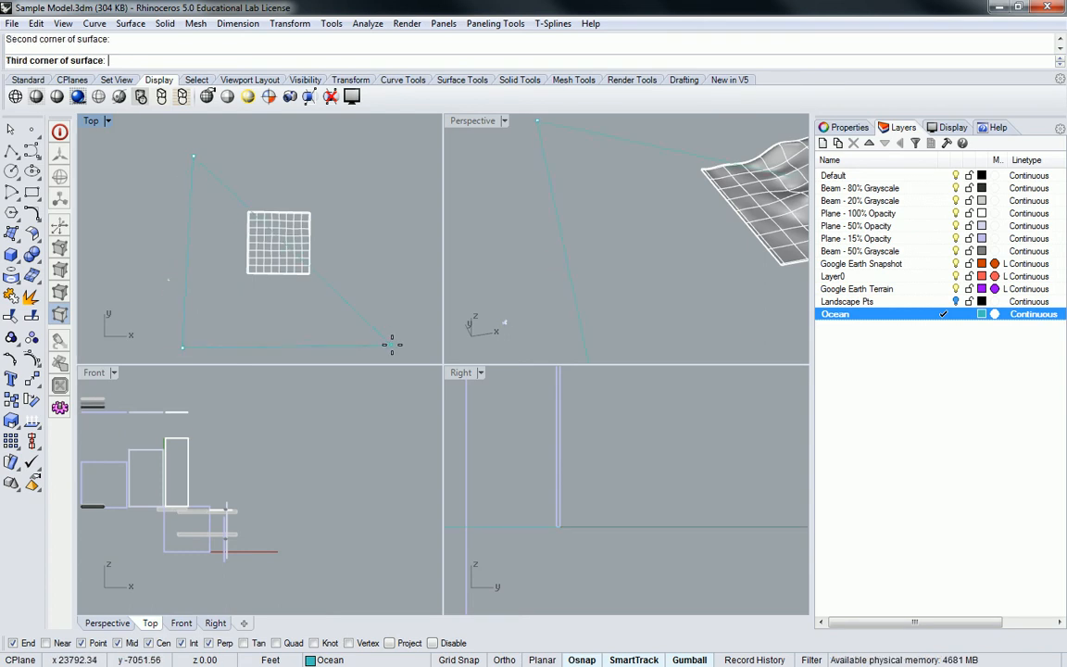
left_click(390, 157)
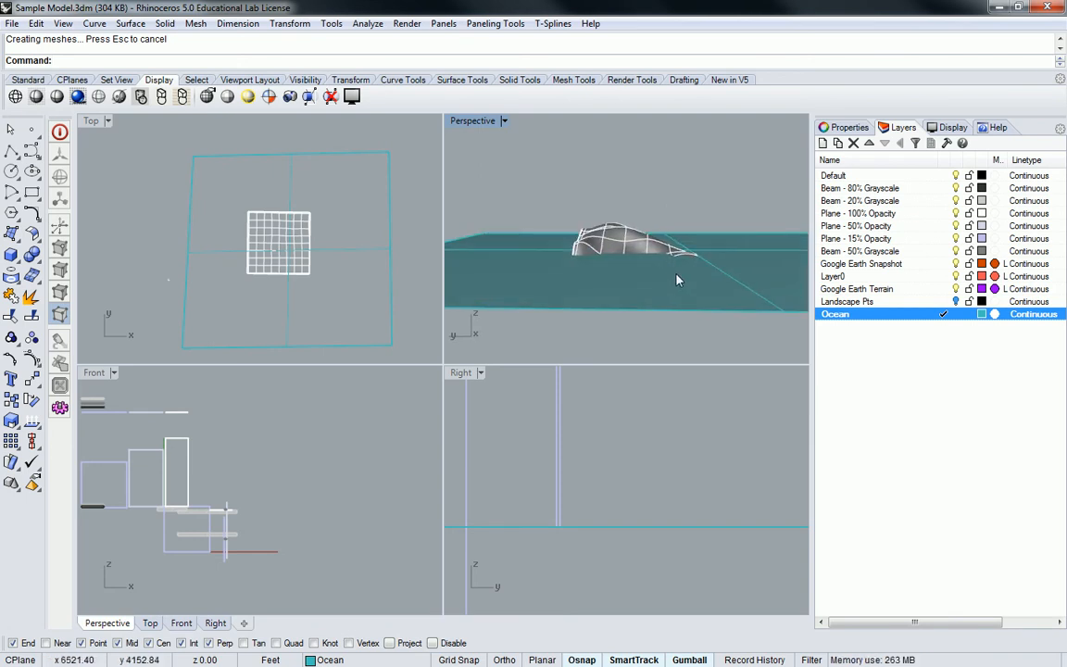
mouse_move(602, 269)
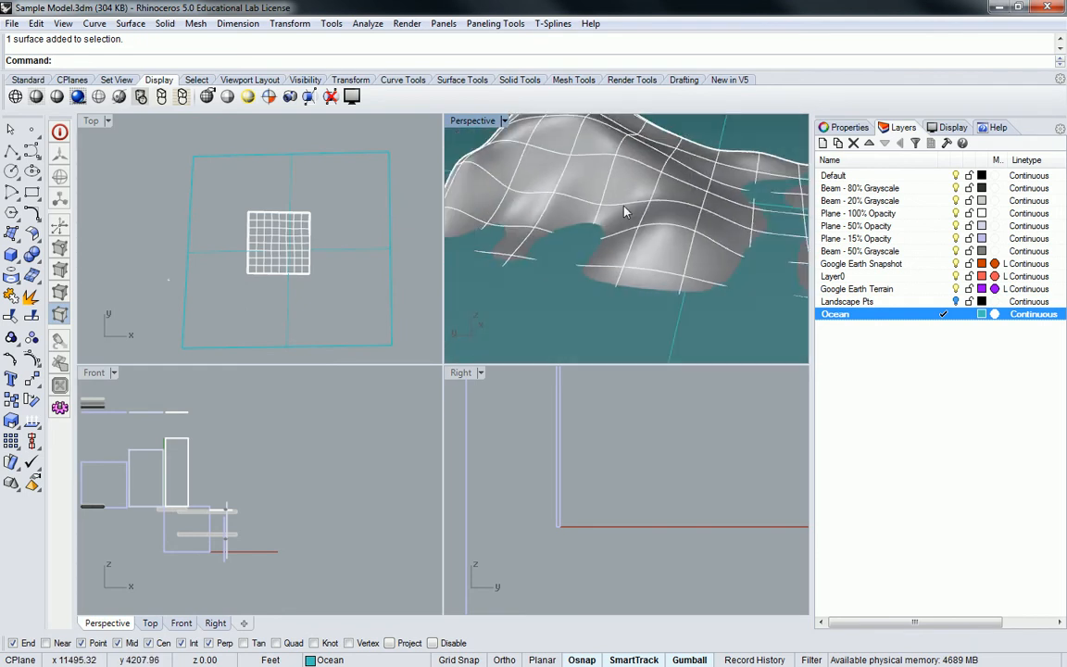
Orbit the Perspective view to confirm the terrain rises above the lowered ocean plane.
left_click_drag(625, 210, 597, 220)
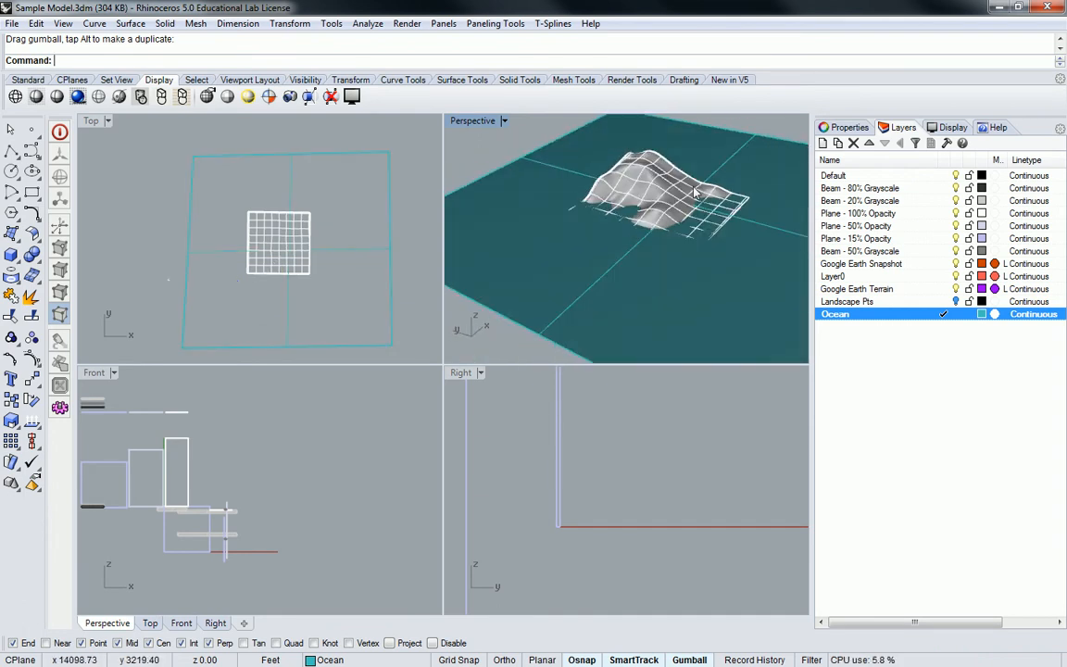
left_click_drag(694, 195, 648, 241)
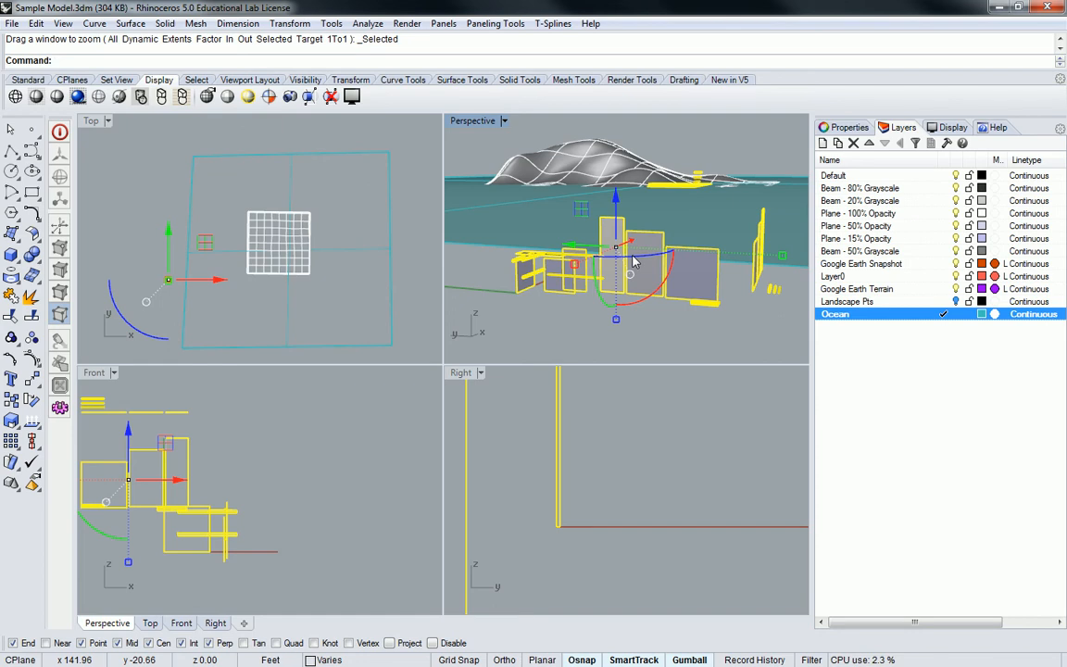
Enter the GroundPlane command while placing the building model on the terrain.
type("GroundPlane")
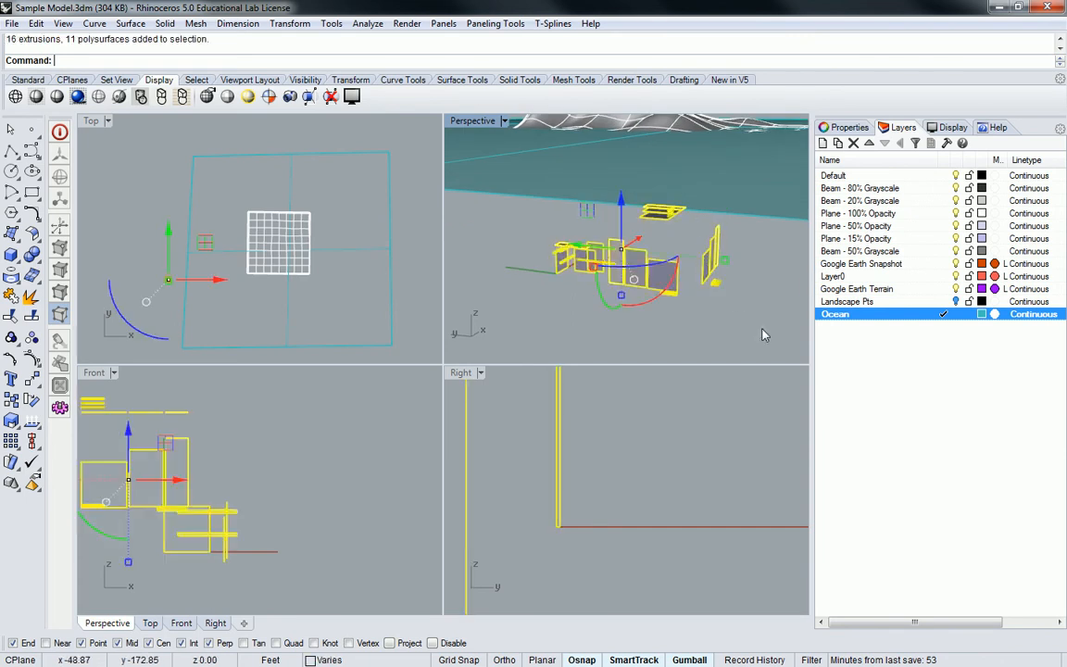
mouse_move(724, 269)
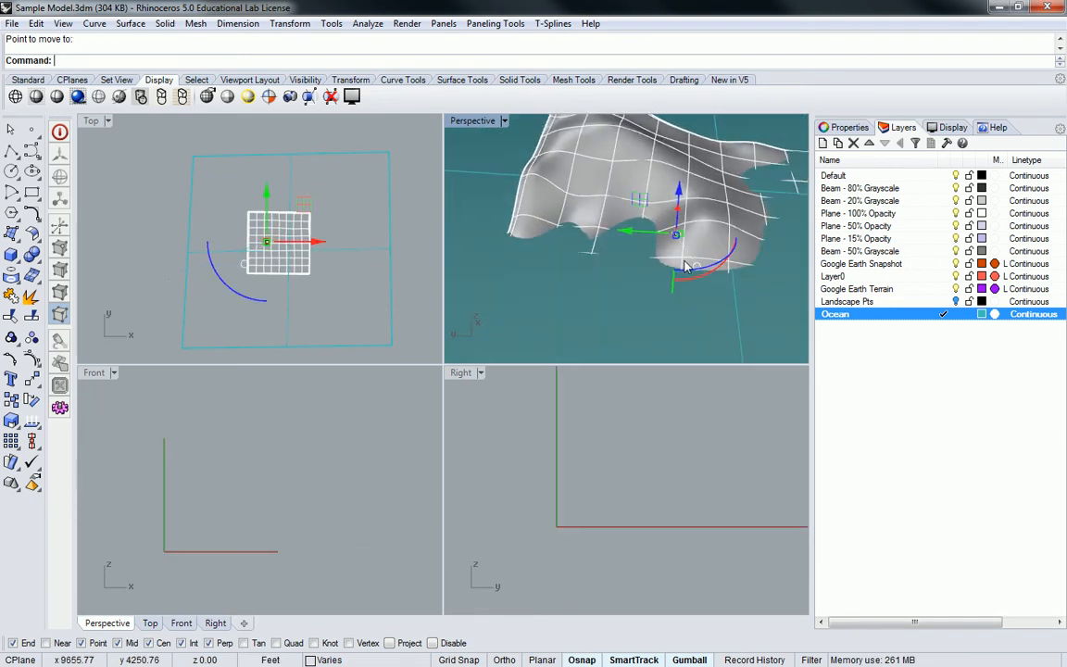
type("ZS")
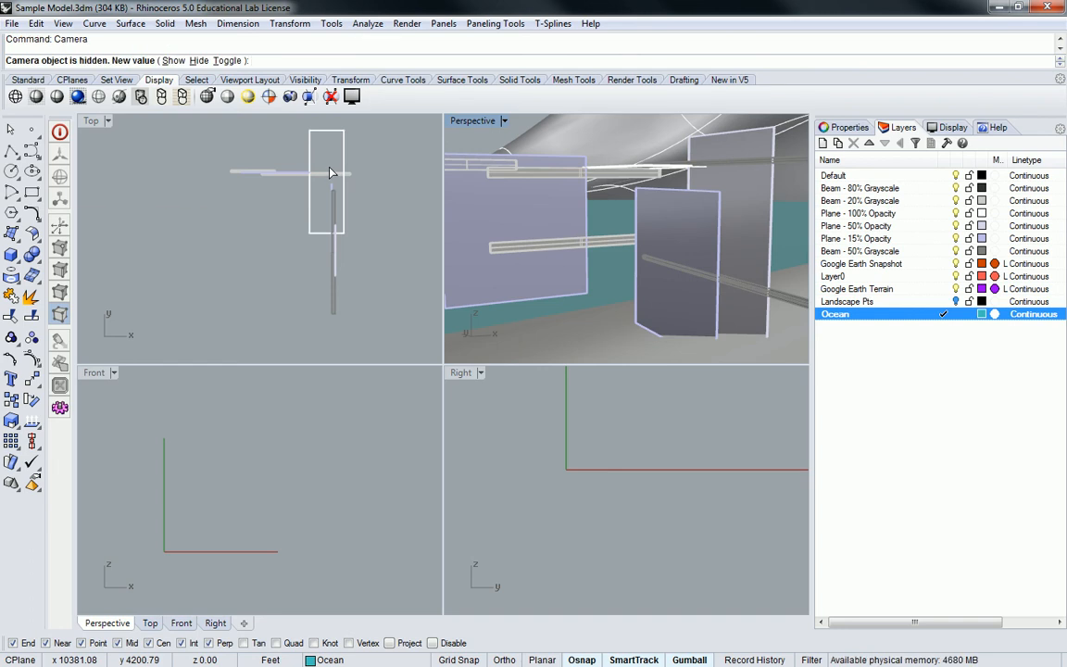
Show the perspective camera and drag its target toward the building in Top view.
type("s")
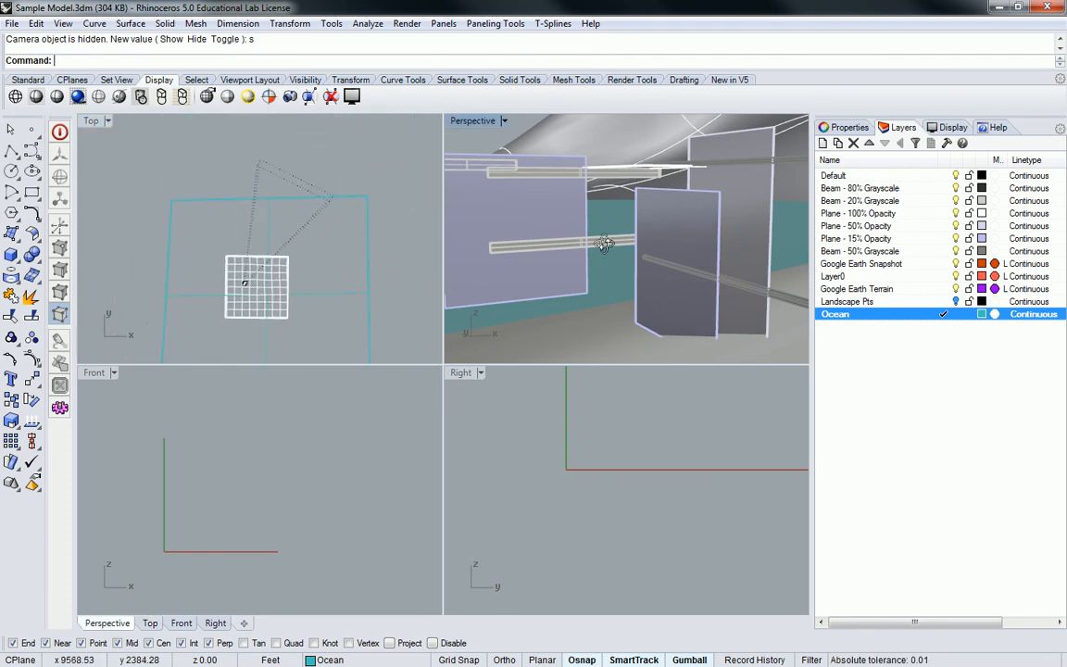
left_click_drag(604, 242, 609, 233)
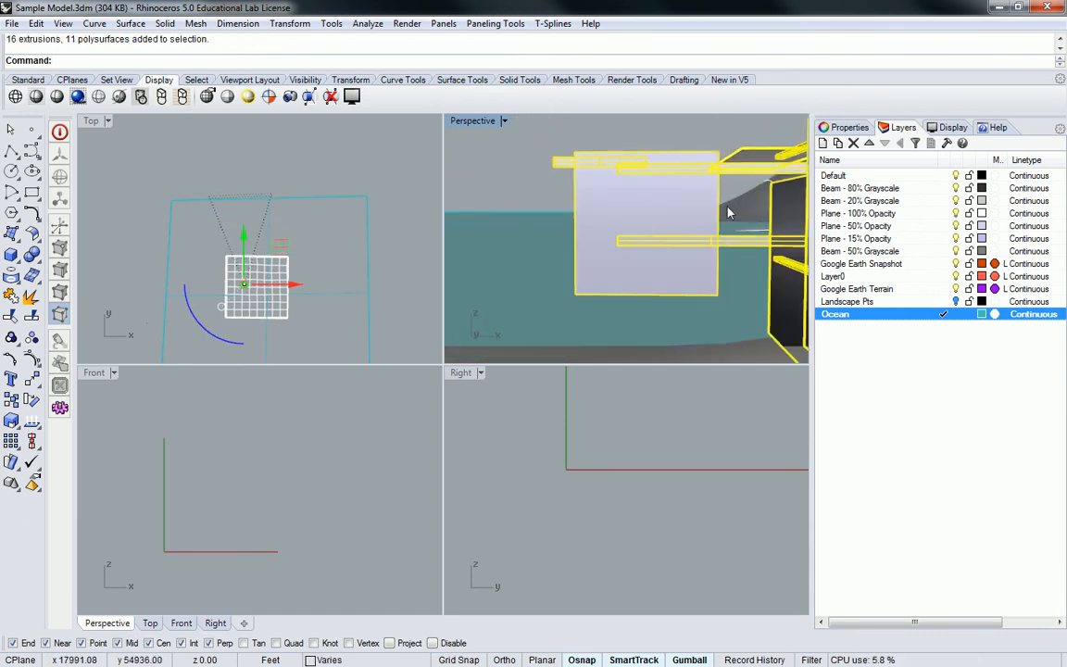
Explode the selected building objects and maximize the Perspective viewport.
type("Explode")
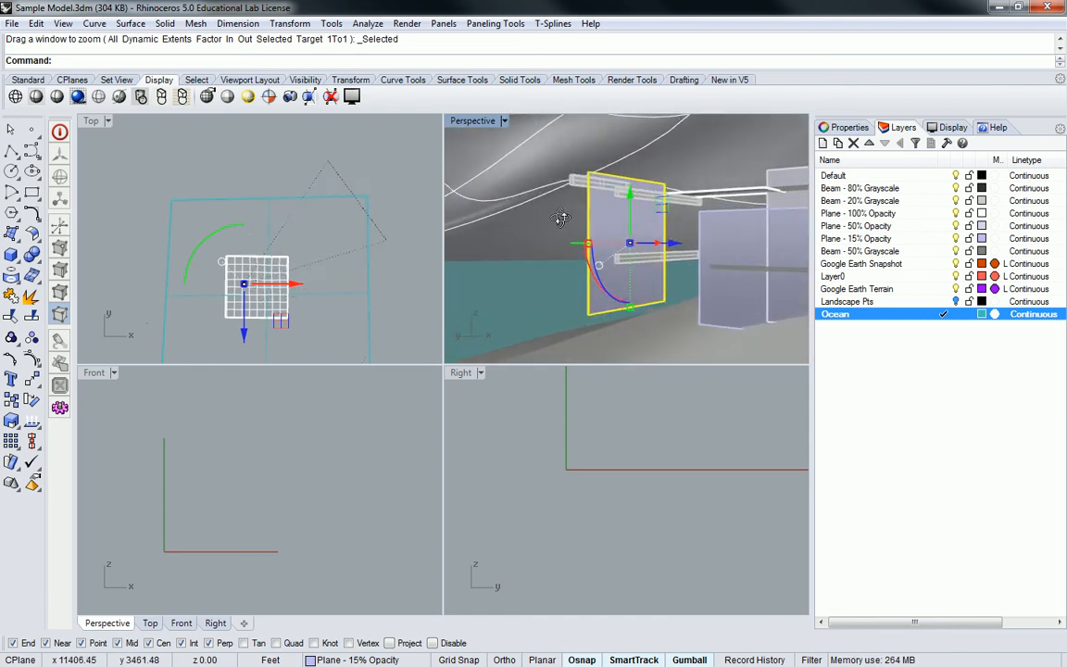
double_click(473, 120)
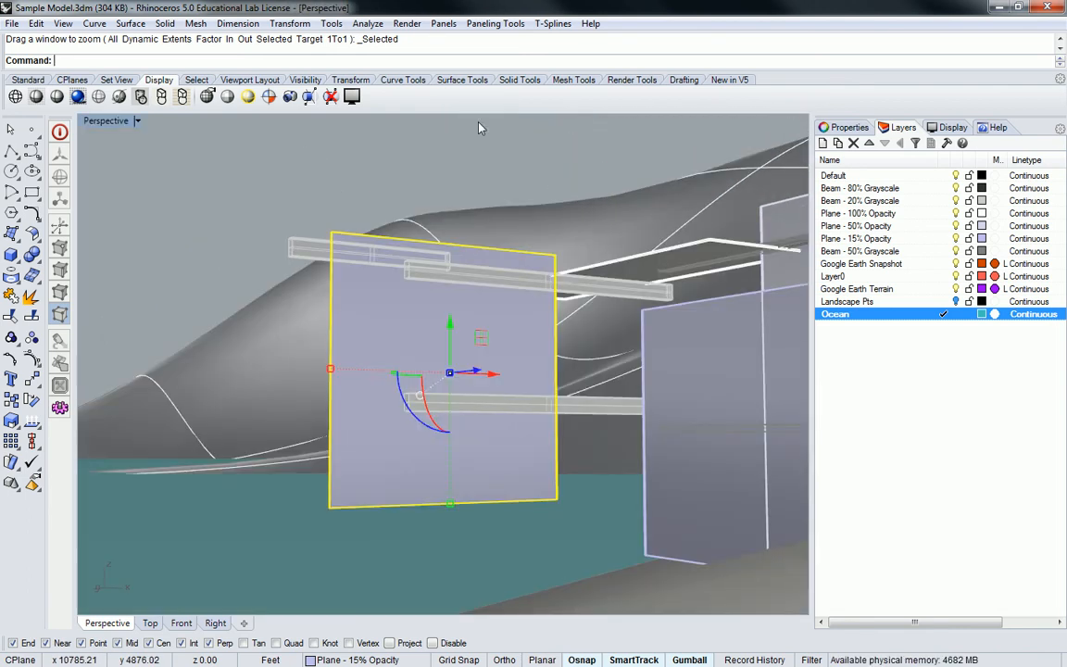